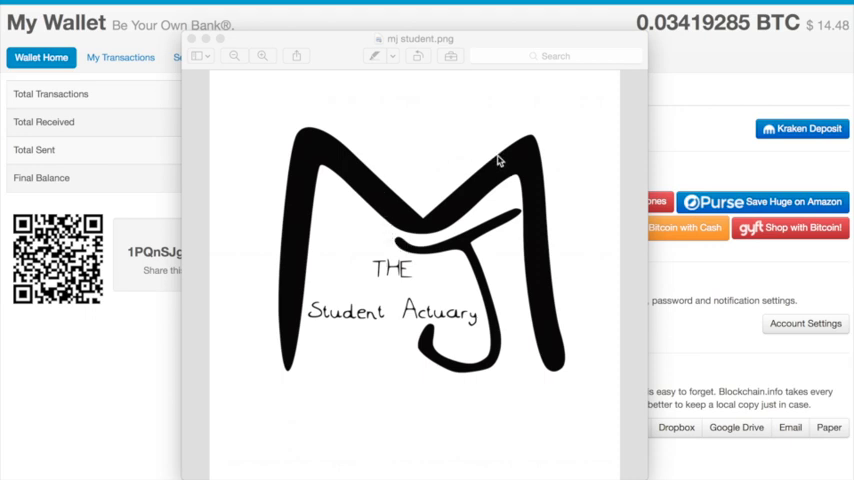
pyautogui.moveTo(426, 89)
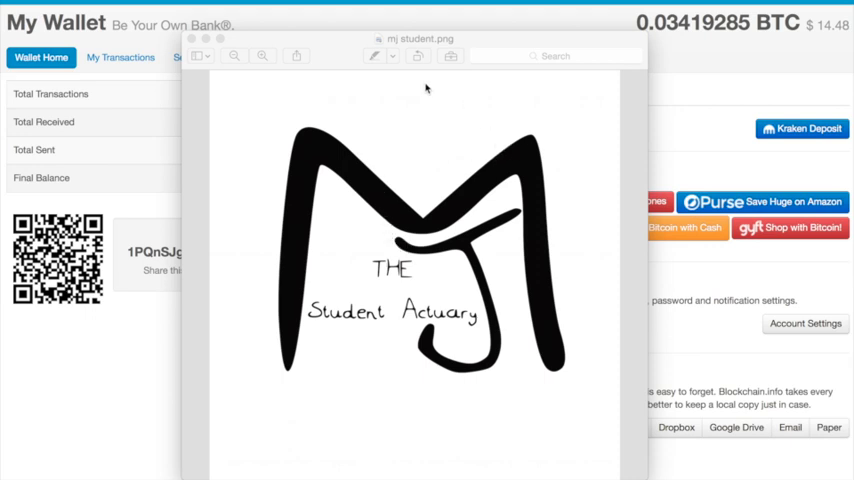
pyautogui.moveTo(602, 111)
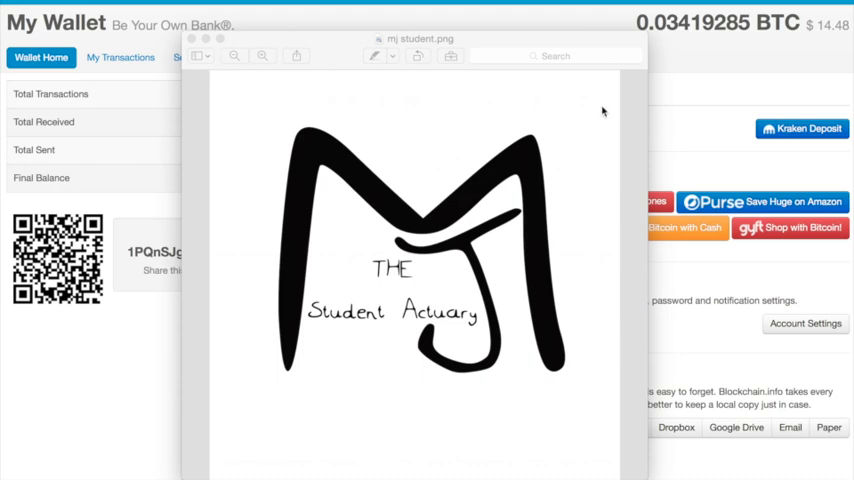
pyautogui.moveTo(499, 186)
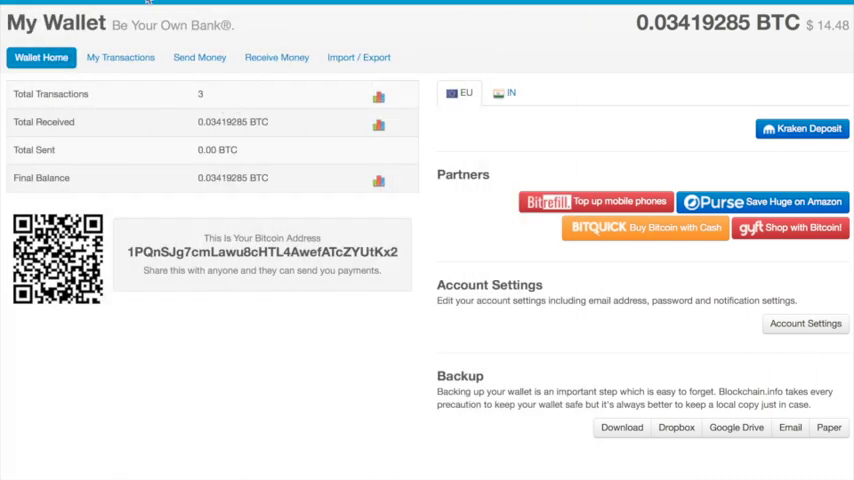
pyautogui.moveTo(114, 93)
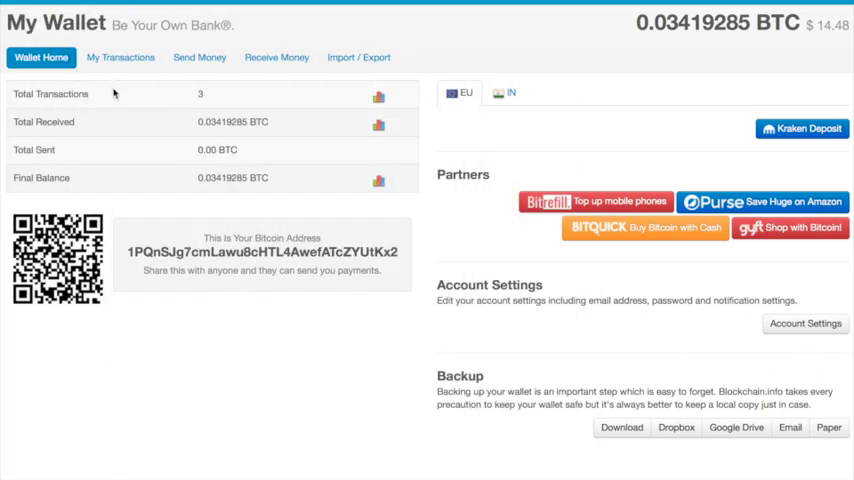
pyautogui.moveTo(441, 74)
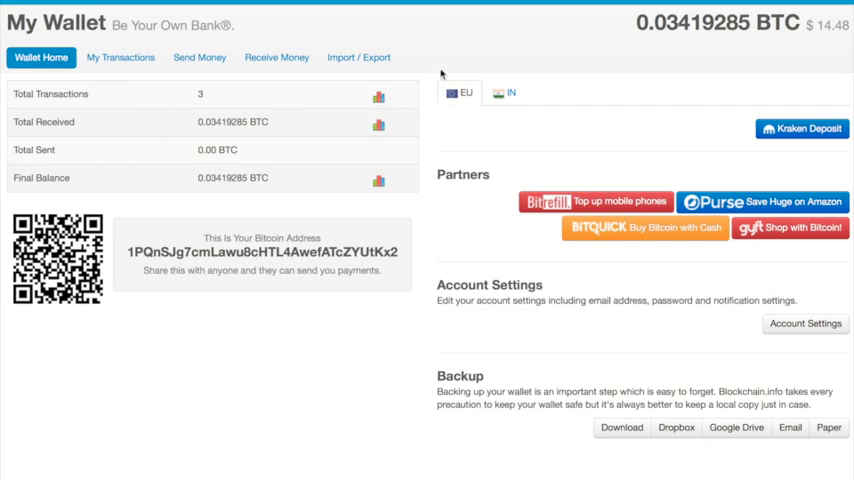
pyautogui.moveTo(582, 108)
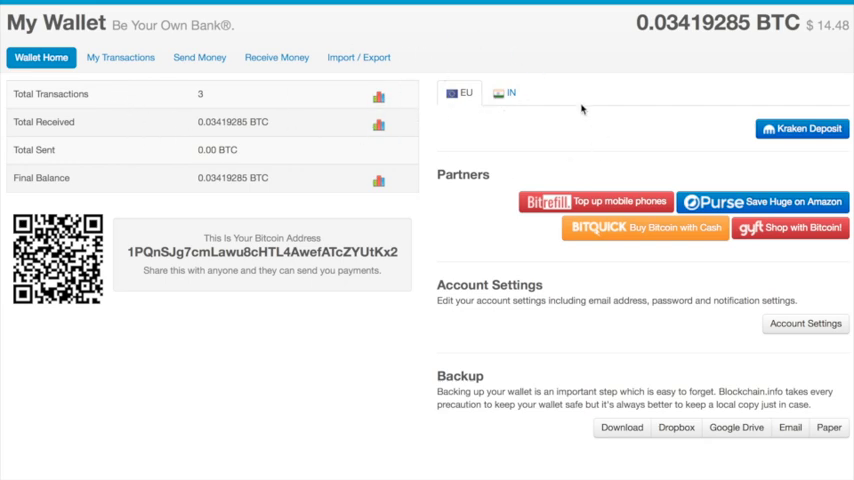
pyautogui.moveTo(697, 28)
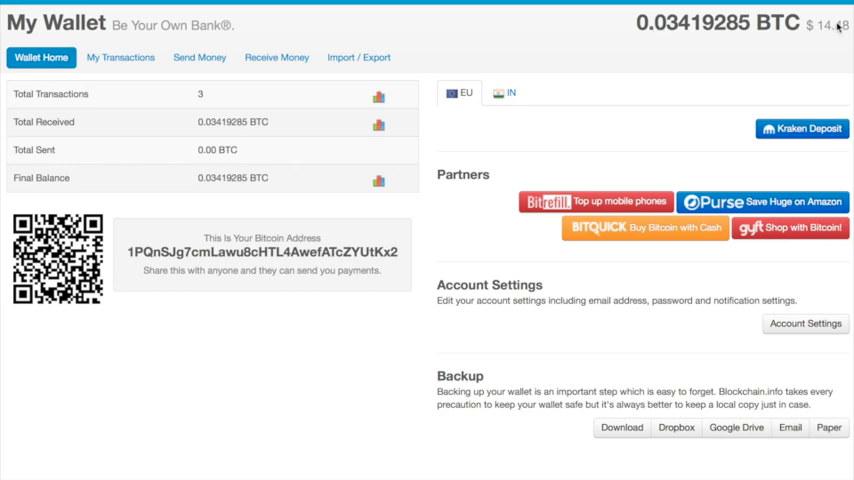
pyautogui.moveTo(466, 80)
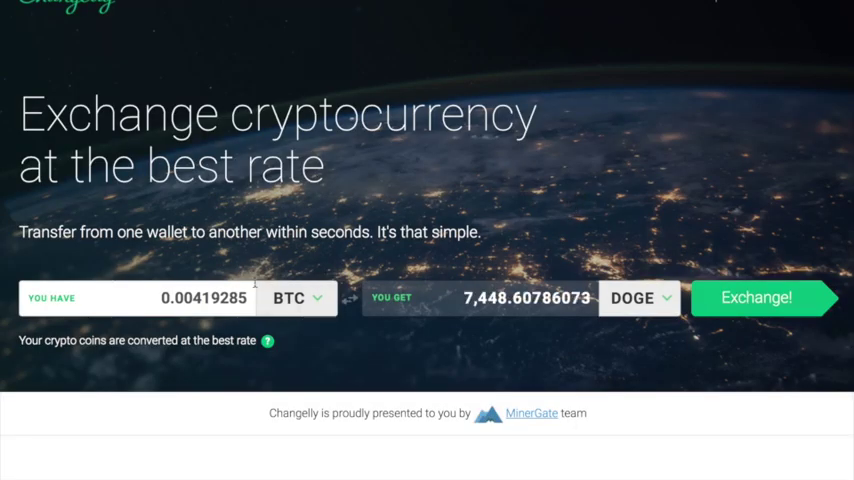
pyautogui.moveTo(442, 290)
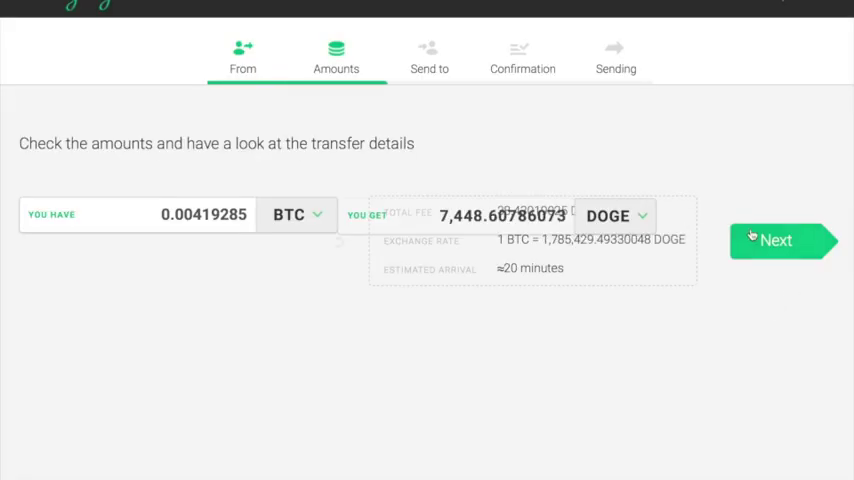
# Step: Accept the 0.00419285 BTC to ~7,448.6 DOGE amounts and copy the DogeChain DOGE address
pyautogui.click(776, 240)
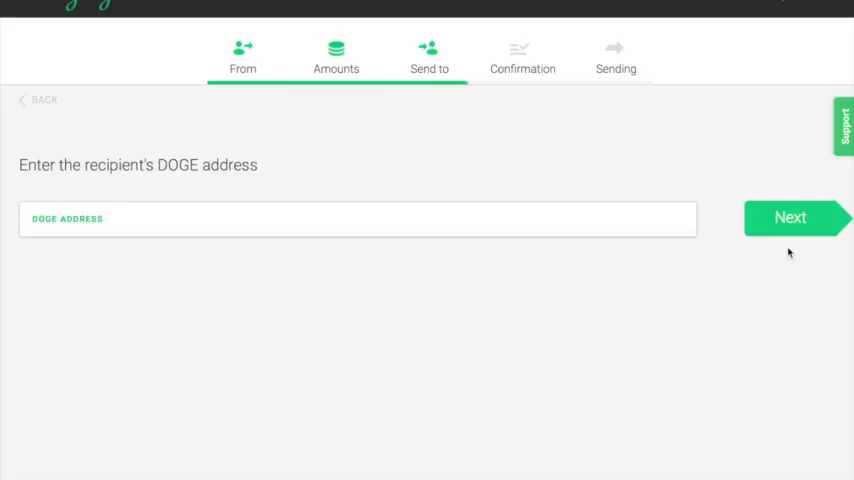
pyautogui.moveTo(273, 6)
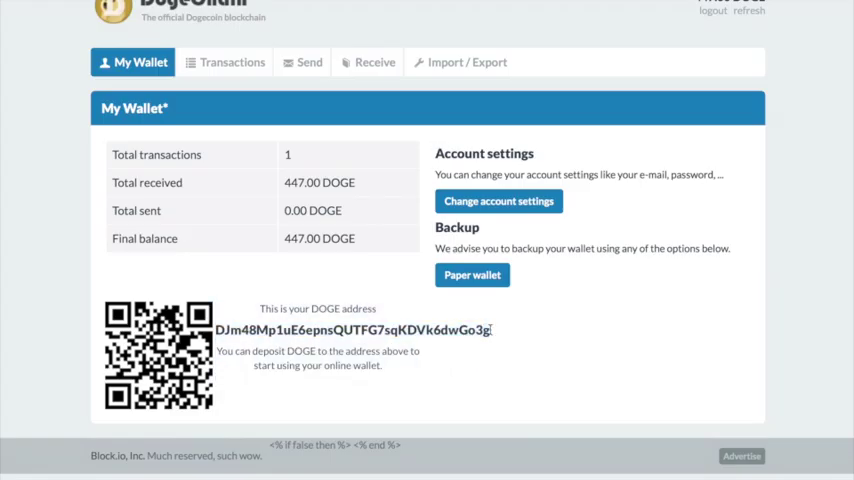
pyautogui.doubleClick(350, 329)
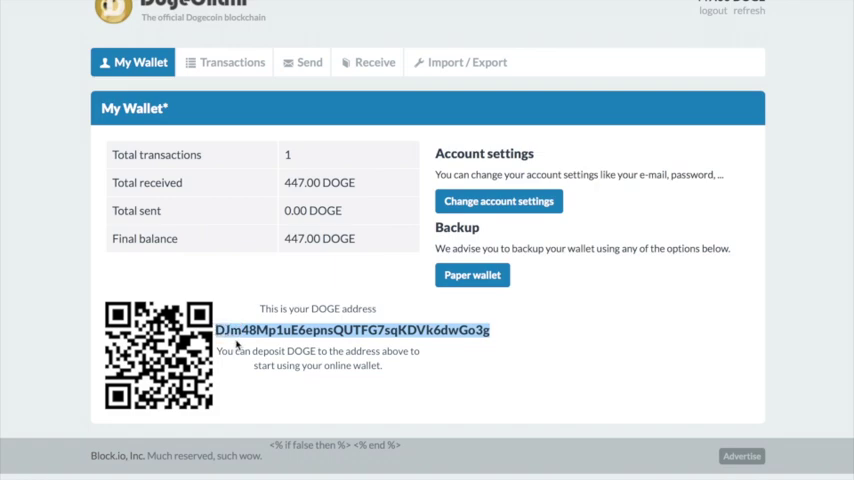
pyautogui.click(302, 62)
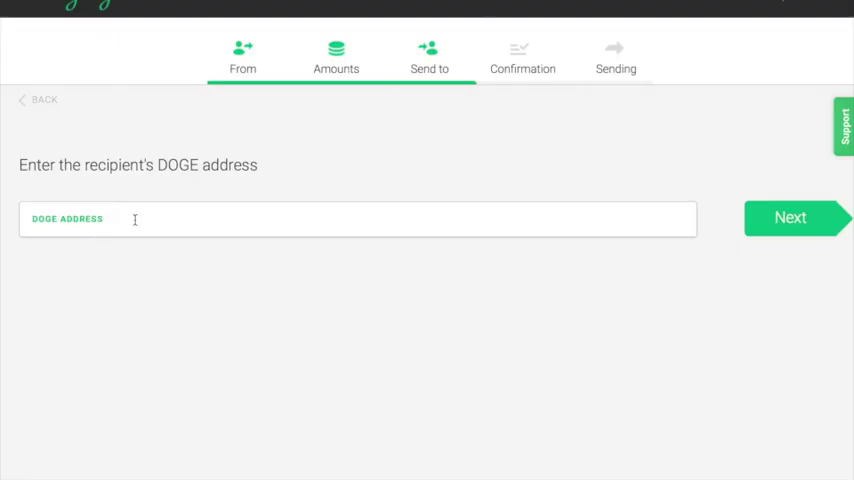
pyautogui.write('DJm48Mp1uE6epnsQUTFG7sqKDVk6dwGo3g')
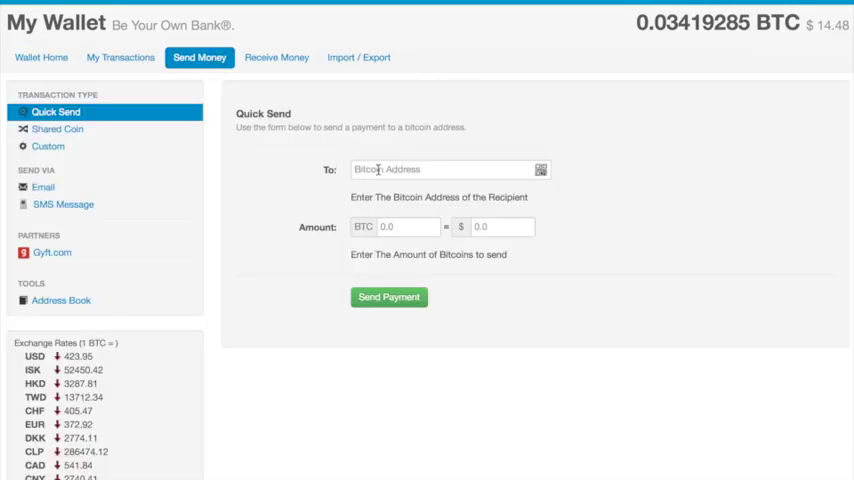
# Step: Quick Send 0.00419285 BTC to the exchange's bitcoin deposit address
pyautogui.click(450, 169)
pyautogui.write('0.004')
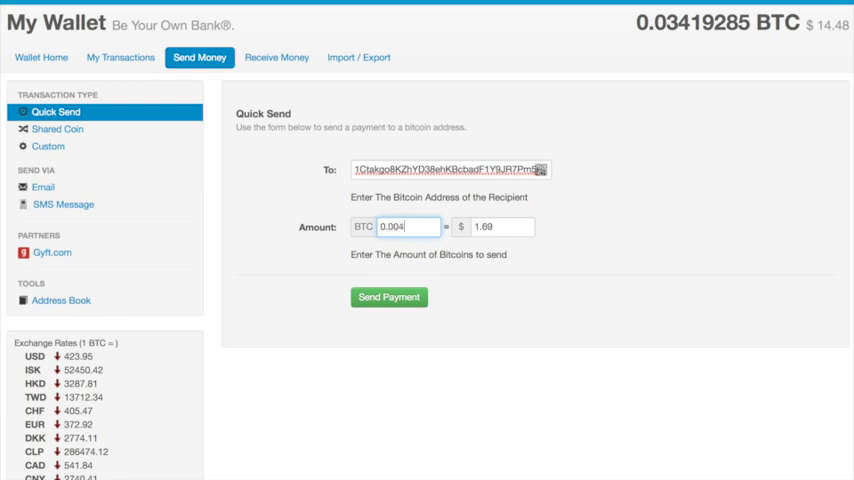
pyautogui.write('19')
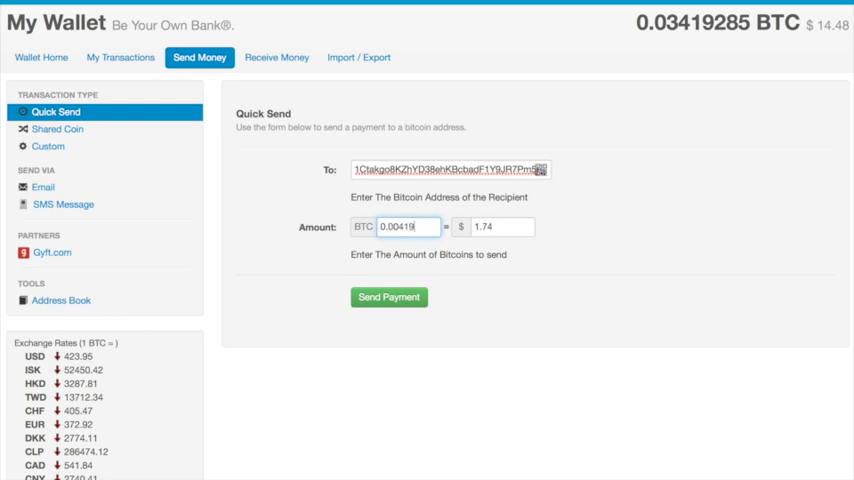
pyautogui.write('2')
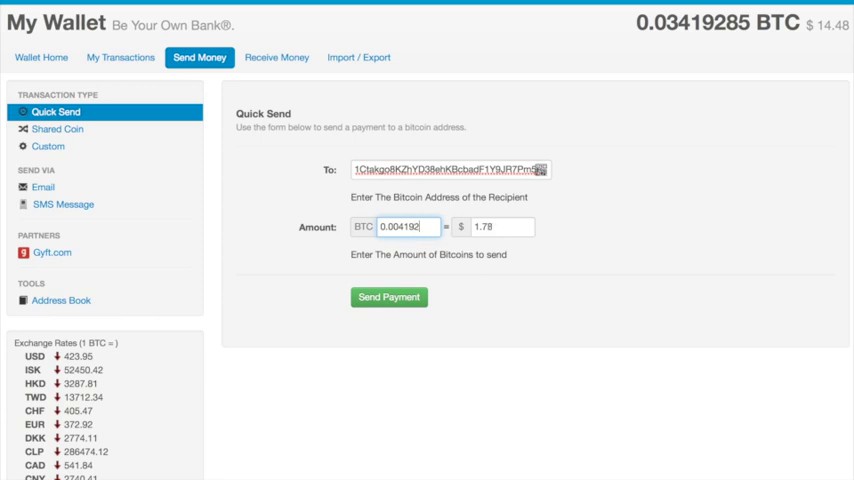
pyautogui.write('85')
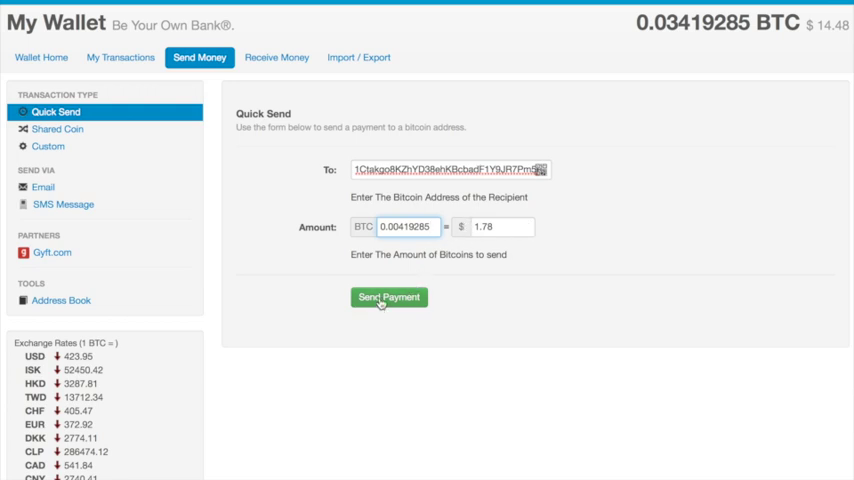
pyautogui.click(389, 297)
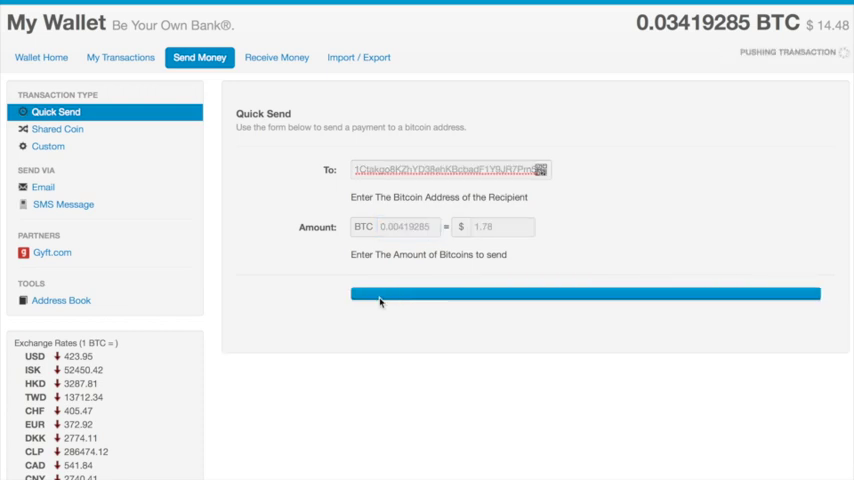
pyautogui.click(589, 293)
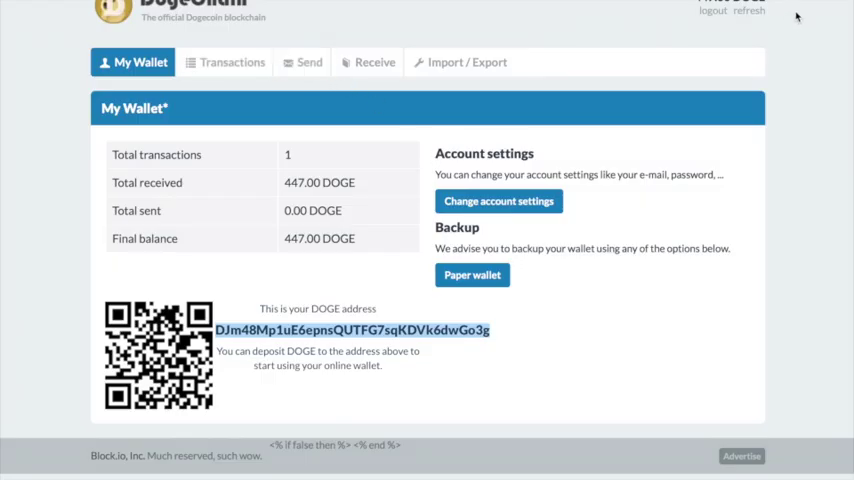
pyautogui.click(748, 11)
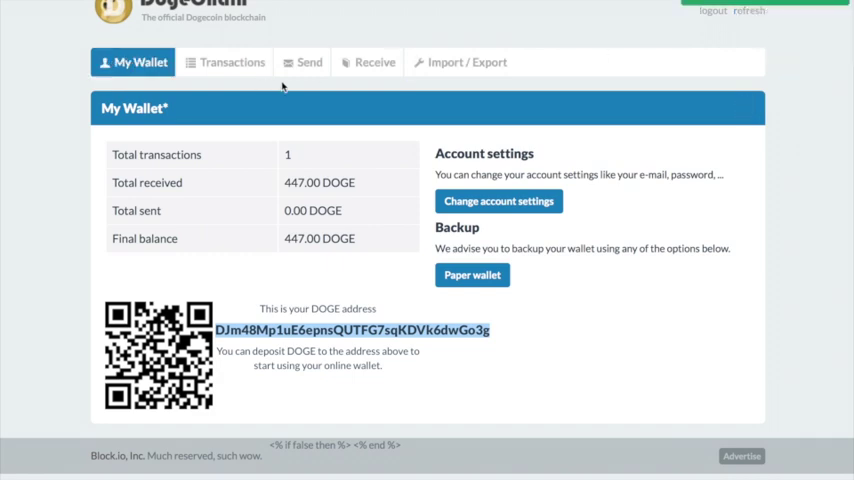
pyautogui.click(374, 62)
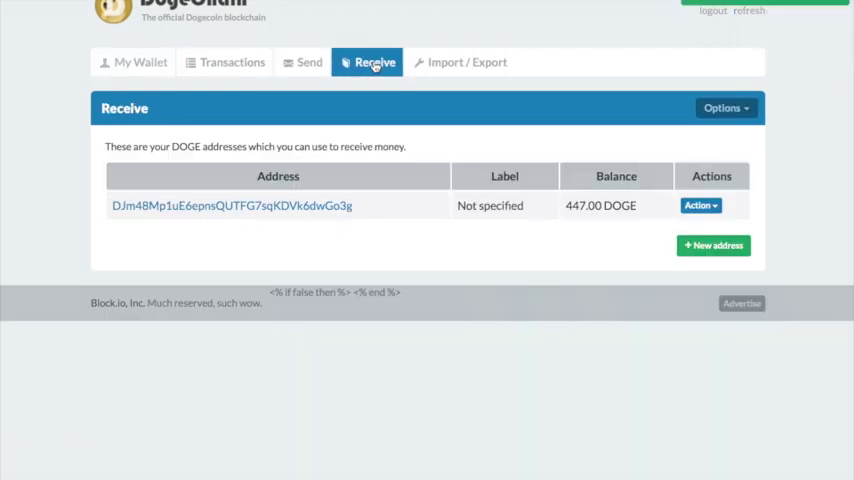
pyautogui.moveTo(778, 29)
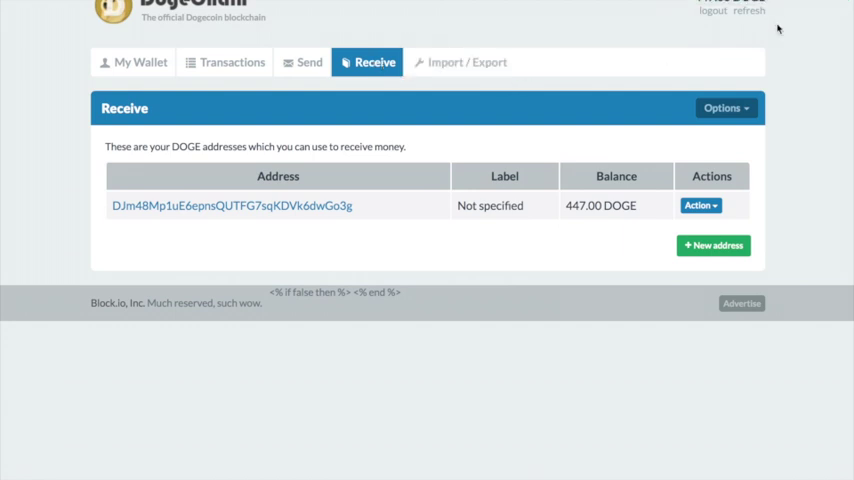
pyautogui.moveTo(750, 11)
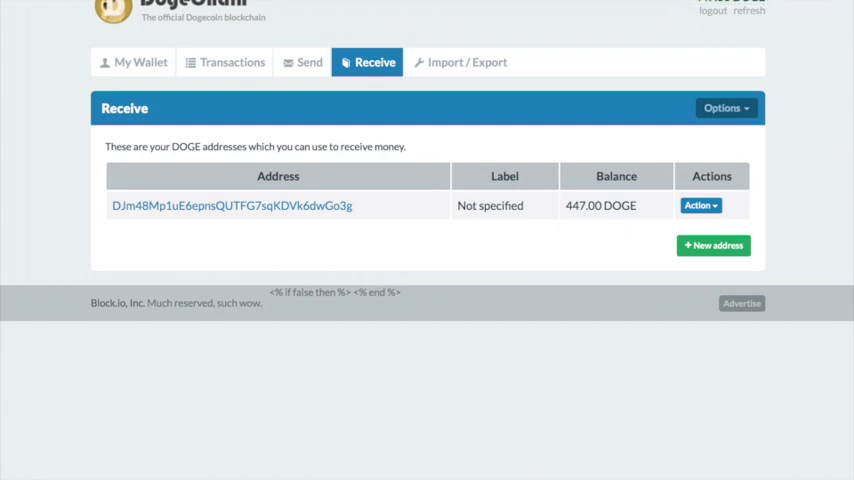
pyautogui.moveTo(544, 171)
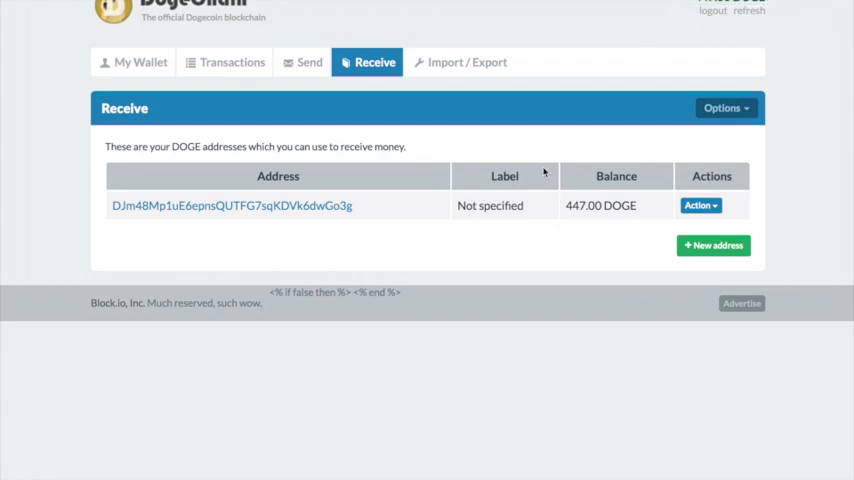
pyautogui.moveTo(485, 181)
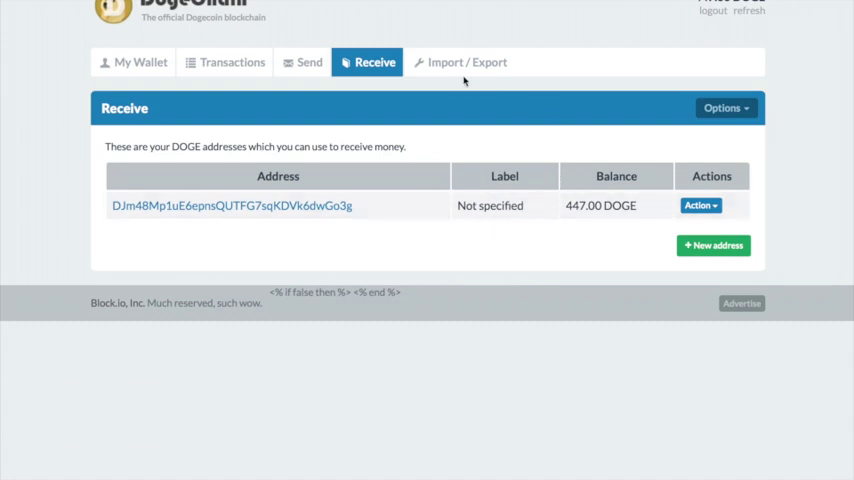
pyautogui.moveTo(701, 33)
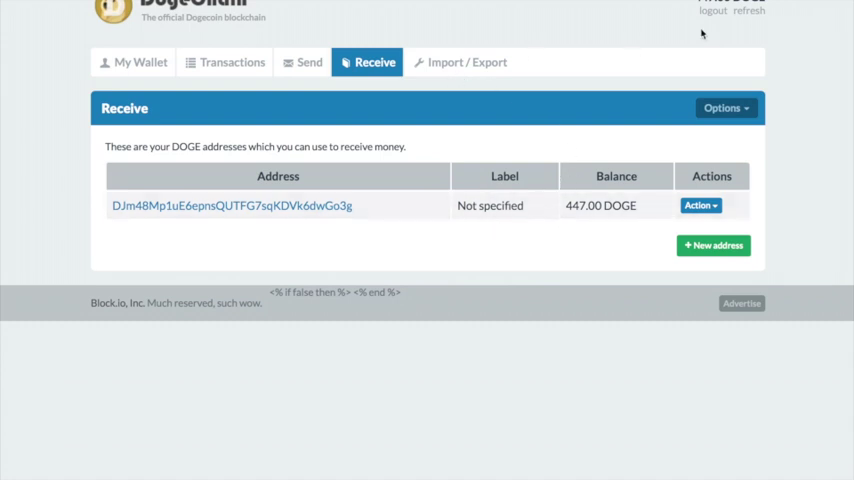
pyautogui.moveTo(620, 70)
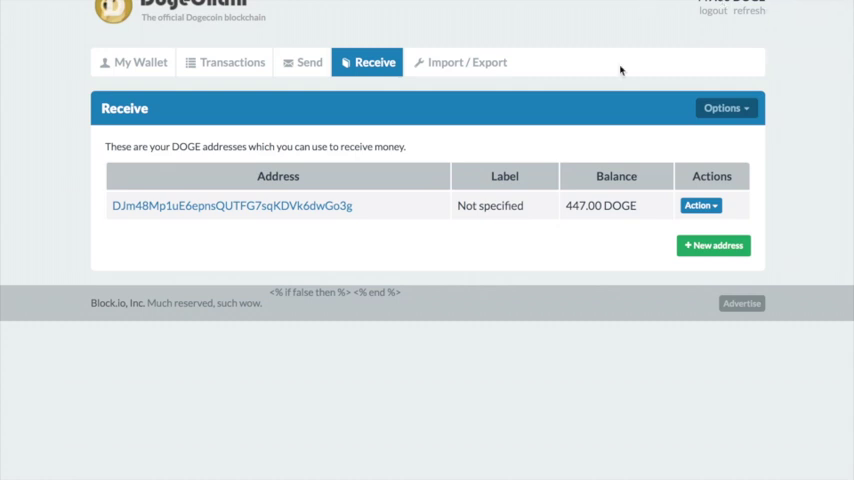
pyautogui.moveTo(549, 77)
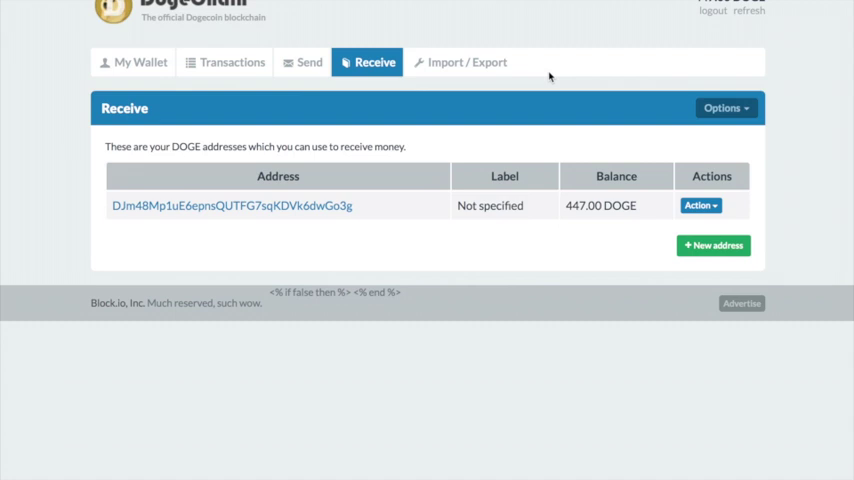
pyautogui.moveTo(320, 43)
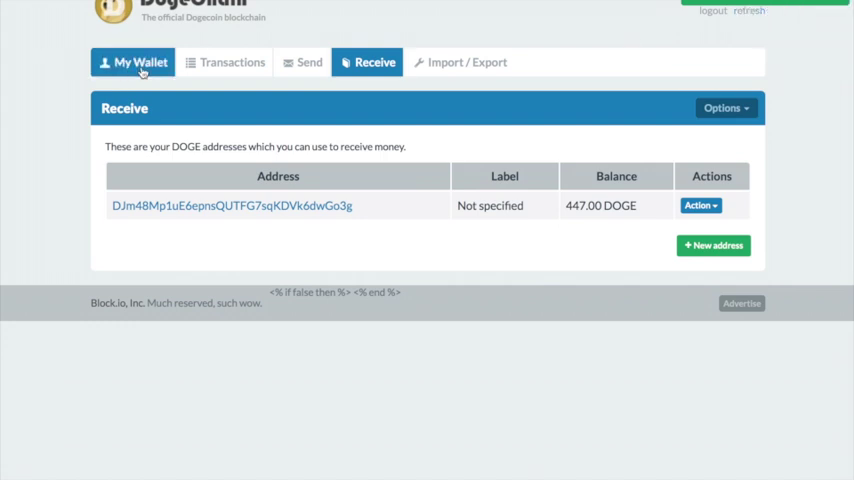
pyautogui.click(132, 62)
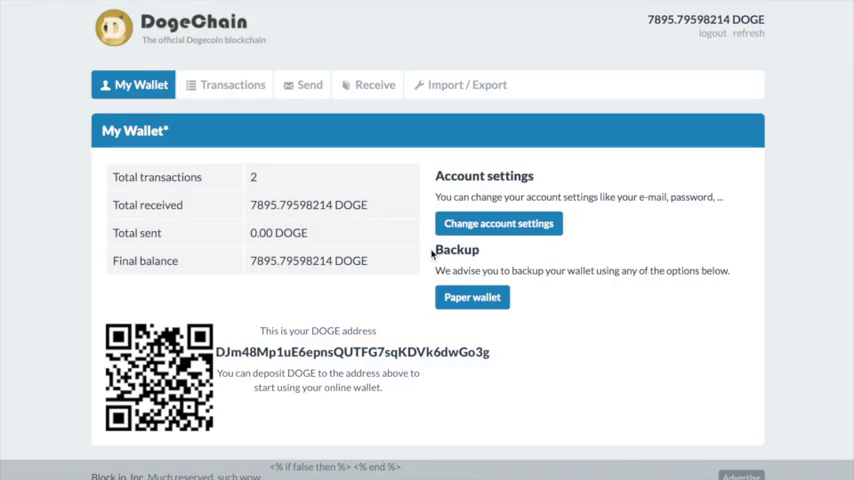
pyautogui.moveTo(645, 143)
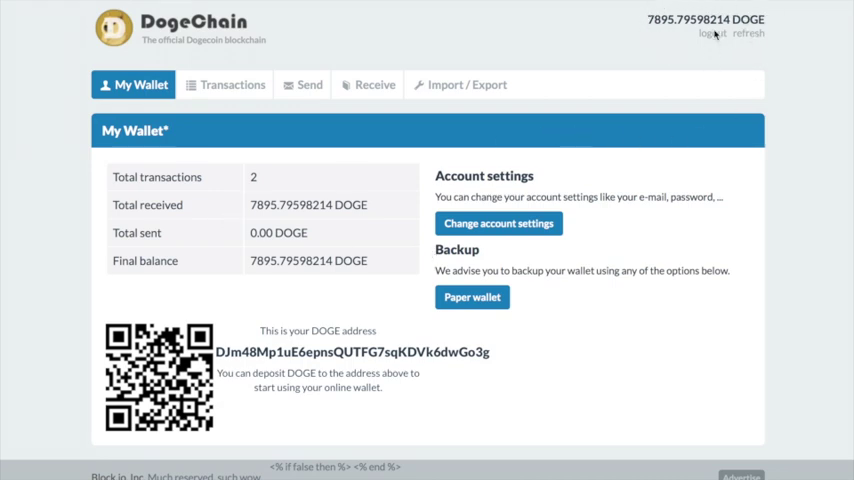
# Step: List DogeChain transactions showing the +7448.79598214 and +447.00 DOGE deposits
pyautogui.click(232, 84)
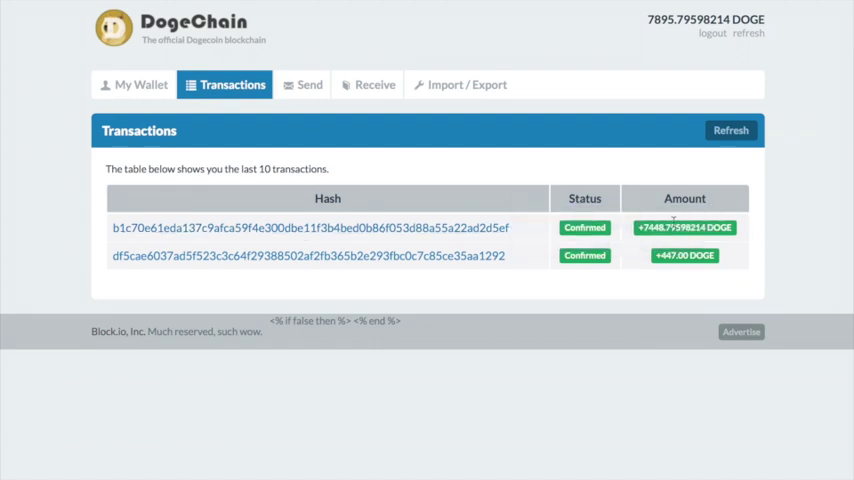
pyautogui.moveTo(338, 256)
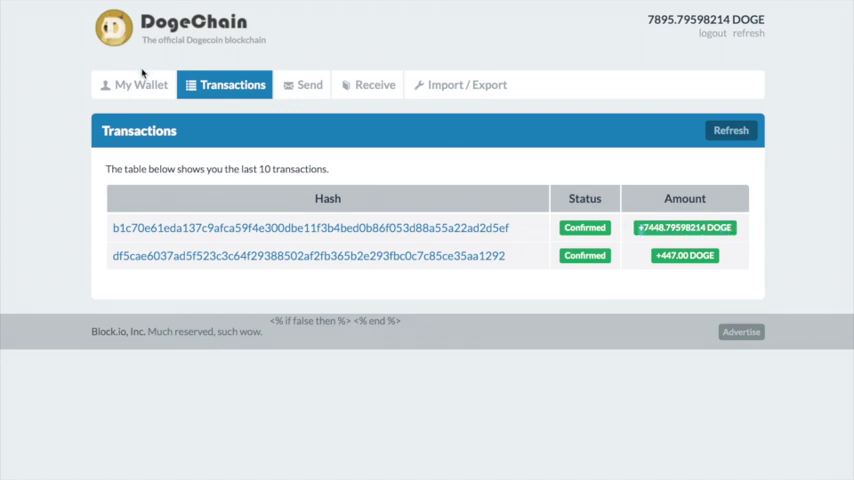
pyautogui.moveTo(546, 66)
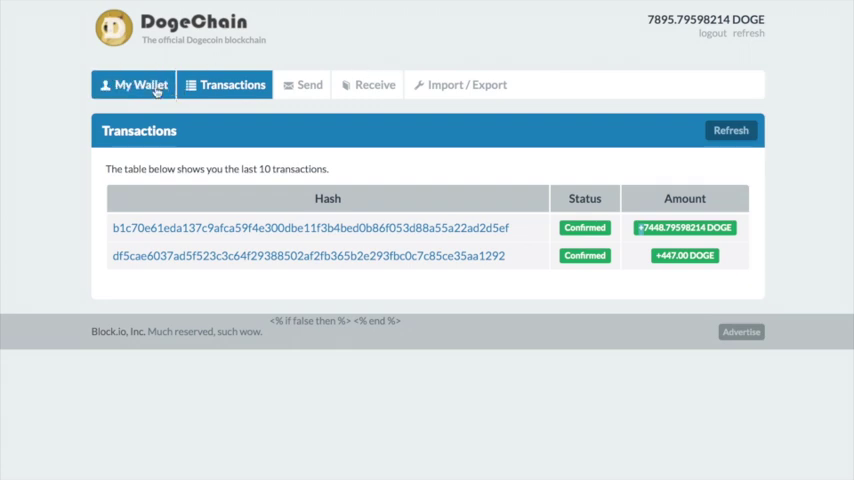
# Step: Return to the wallet overview and highlight the 7895.79598214 DOGE final balance and address
pyautogui.click(133, 84)
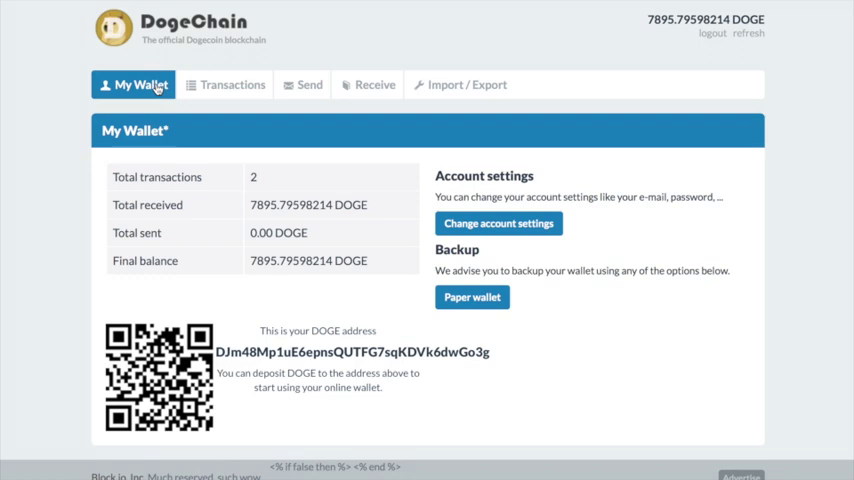
pyautogui.moveTo(307, 219)
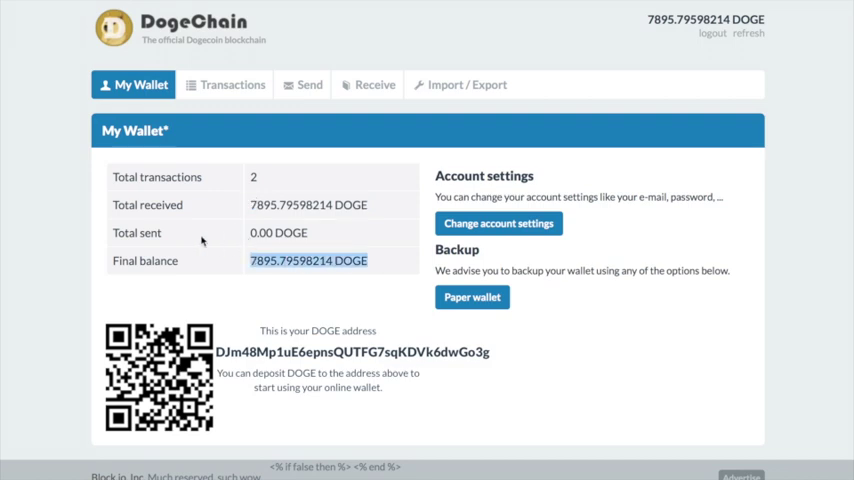
pyautogui.doubleClick(308, 205)
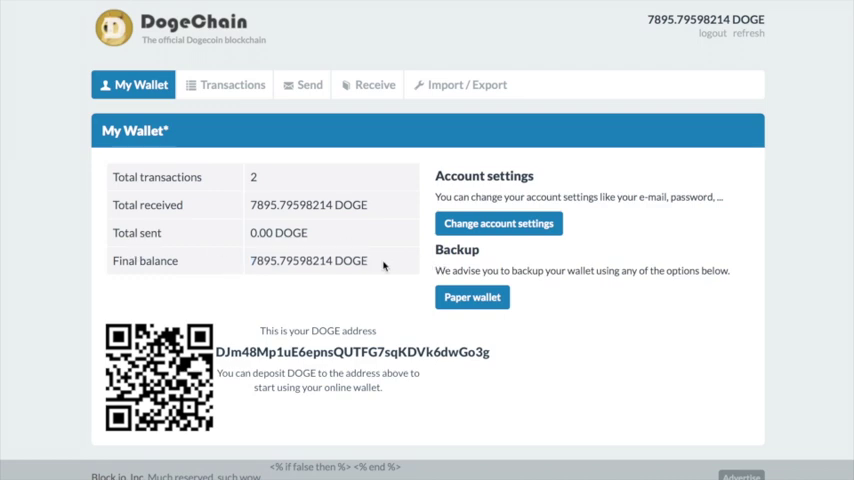
pyautogui.moveTo(499, 359)
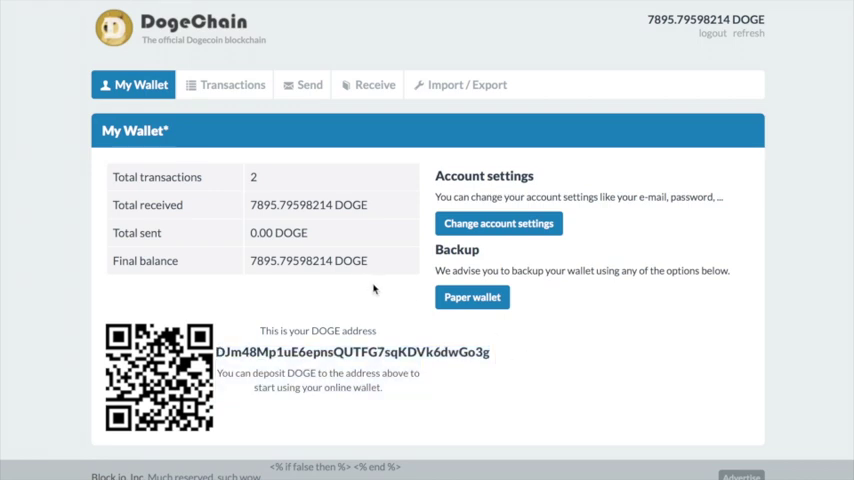
pyautogui.moveTo(518, 384)
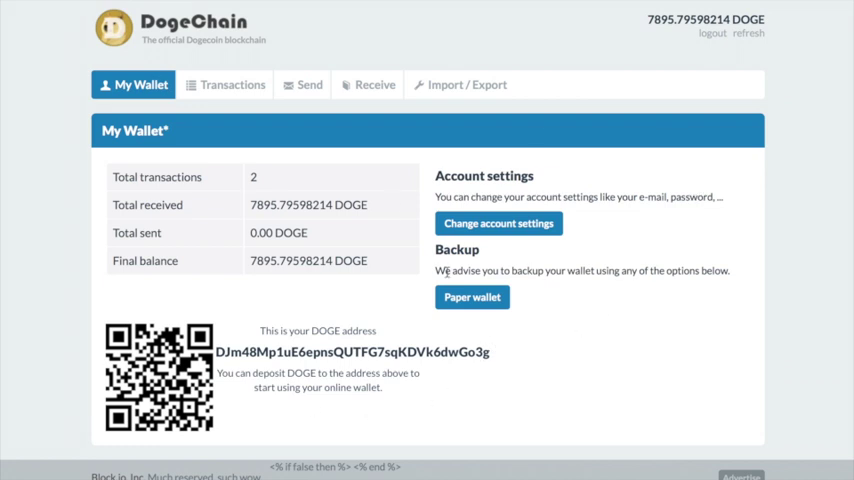
pyautogui.doubleClick(350, 352)
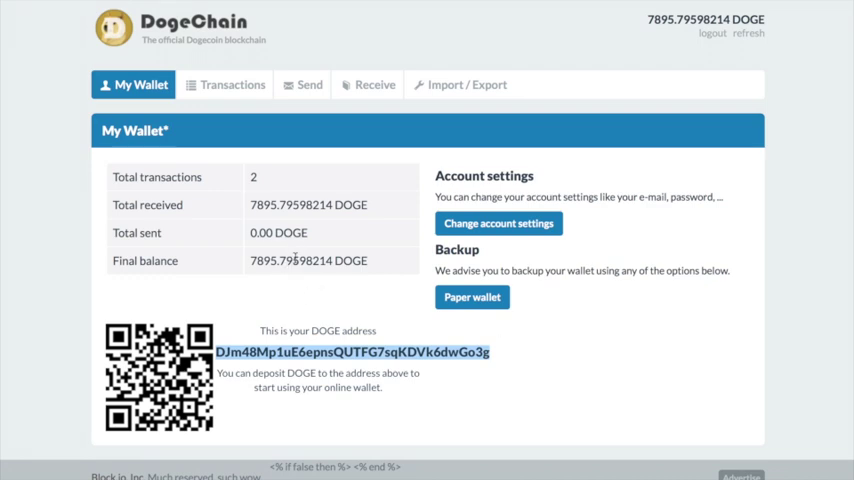
pyautogui.moveTo(380, 227)
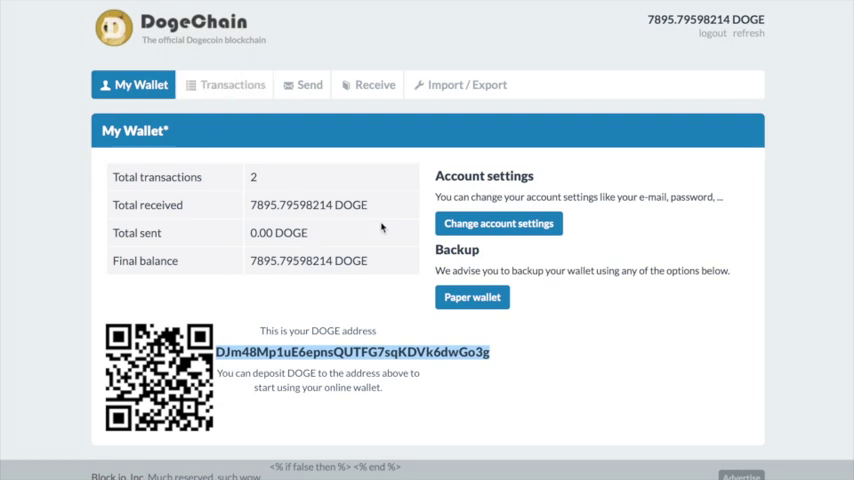
pyautogui.doubleClick(290, 232)
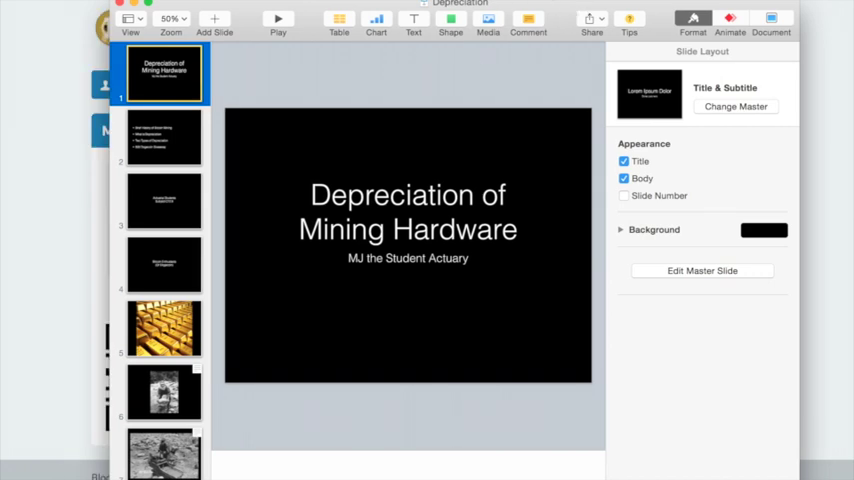
pyautogui.moveTo(578, 7)
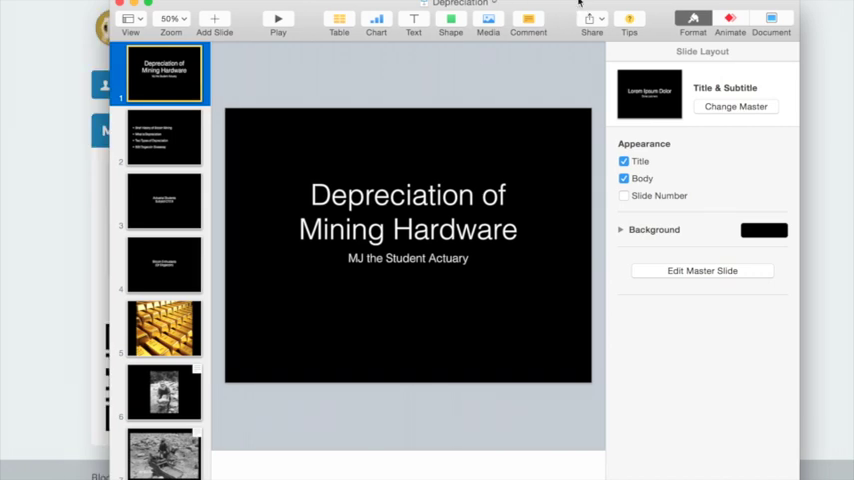
pyautogui.moveTo(367, 178)
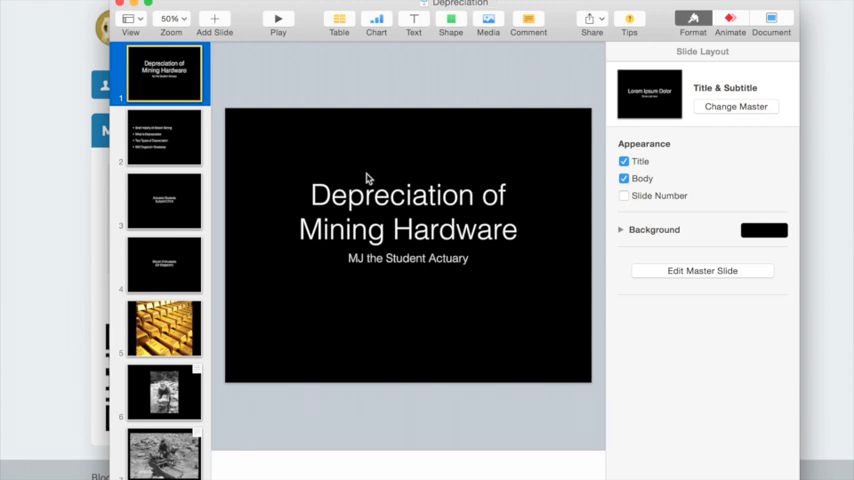
pyautogui.moveTo(343, 249)
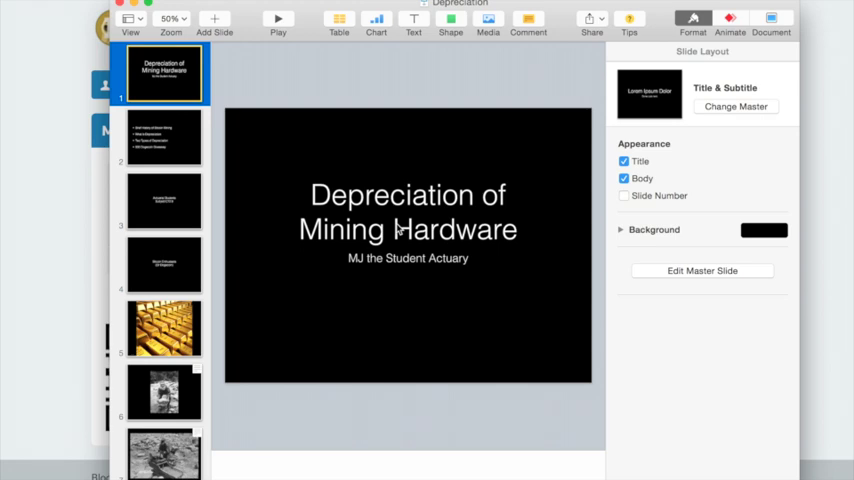
# Step: Preview the gold-bars slide 5, then show the agenda slide 2
pyautogui.click(163, 328)
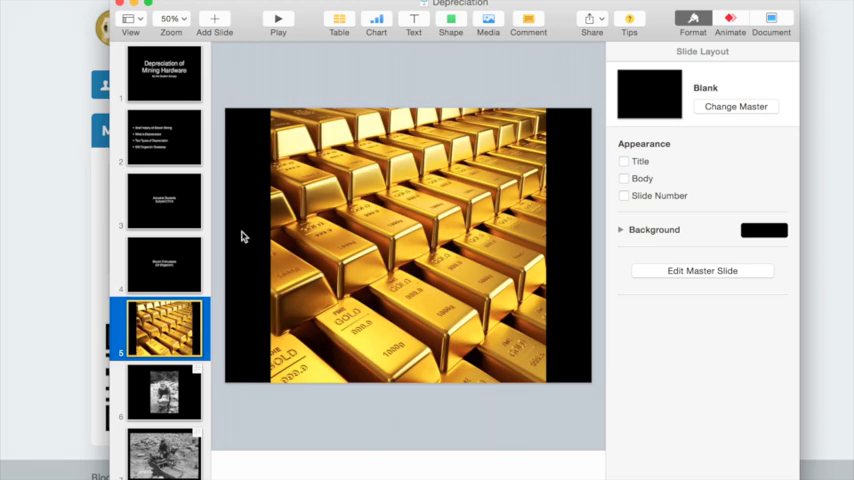
pyautogui.moveTo(184, 98)
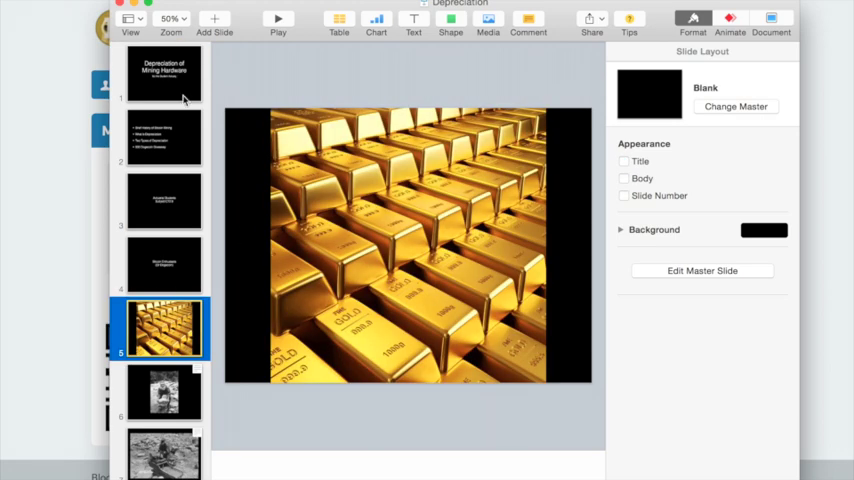
pyautogui.click(162, 137)
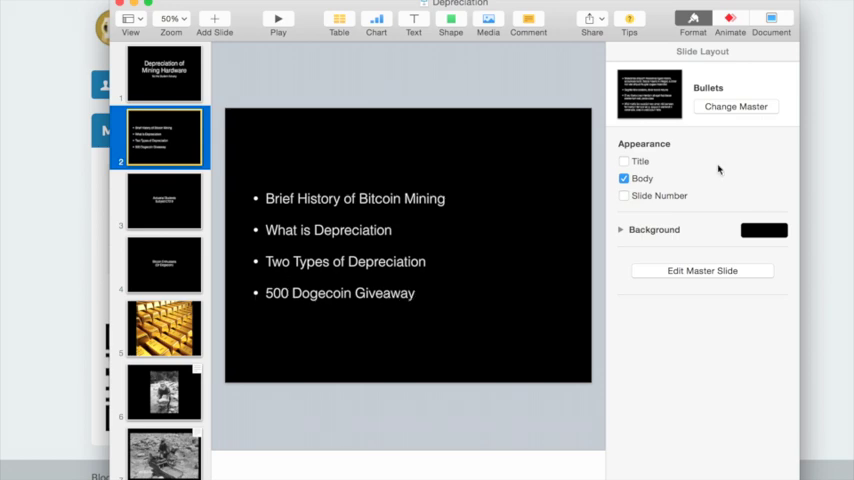
pyautogui.moveTo(662, 11)
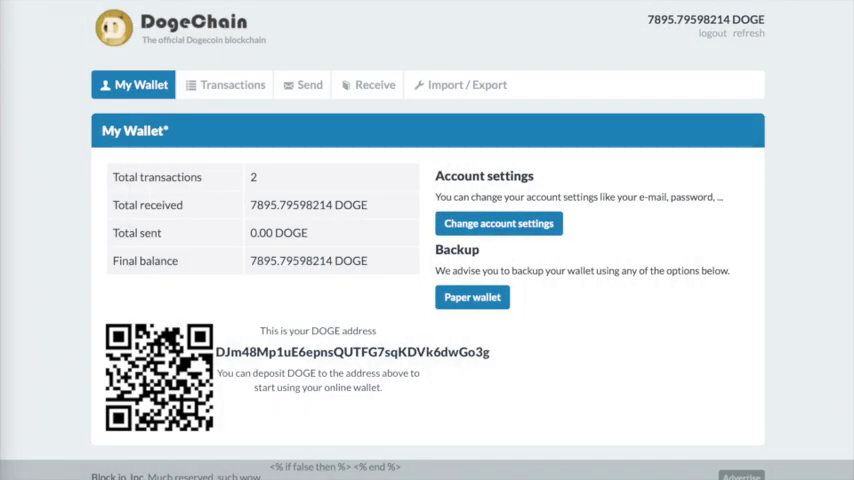
pyautogui.moveTo(305, 35)
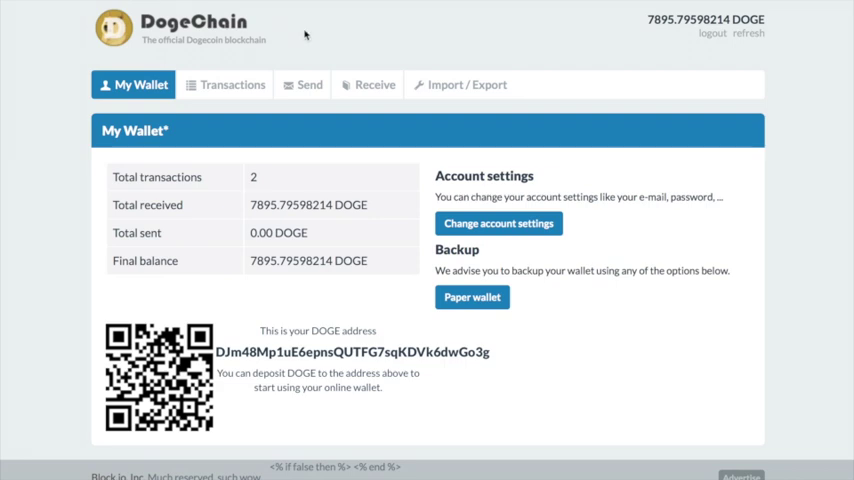
pyautogui.moveTo(524, 106)
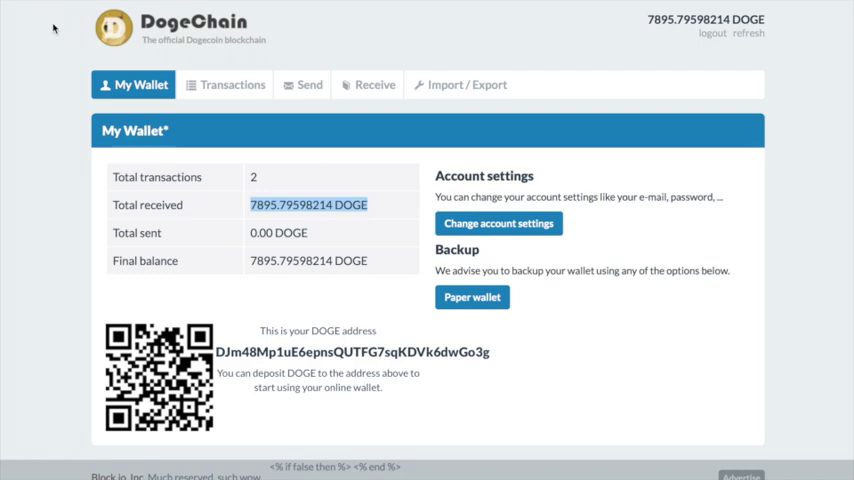
pyautogui.moveTo(198, 274)
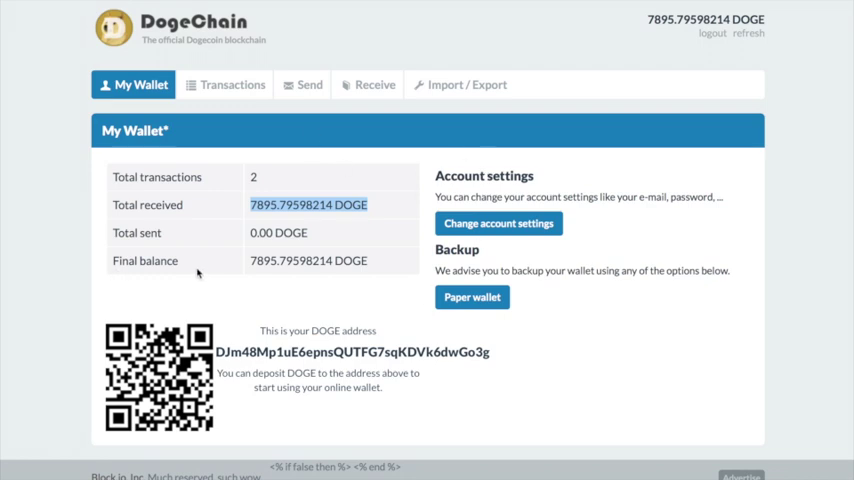
pyautogui.moveTo(808, 210)
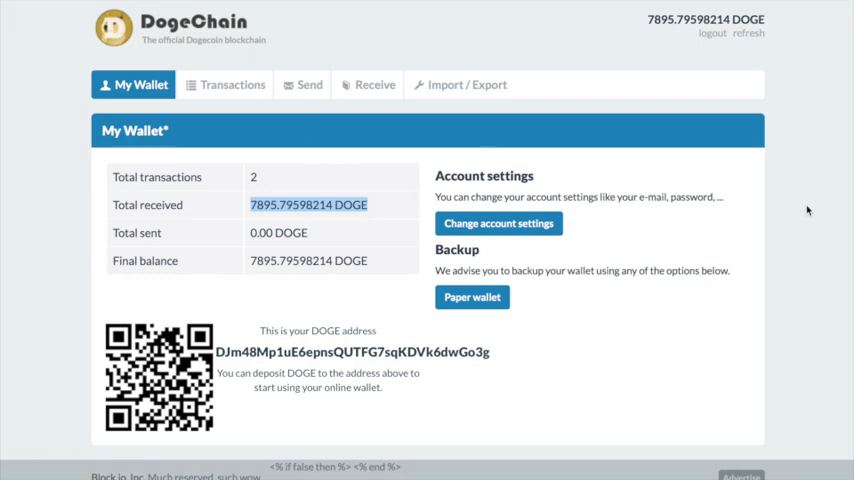
pyautogui.moveTo(378, 119)
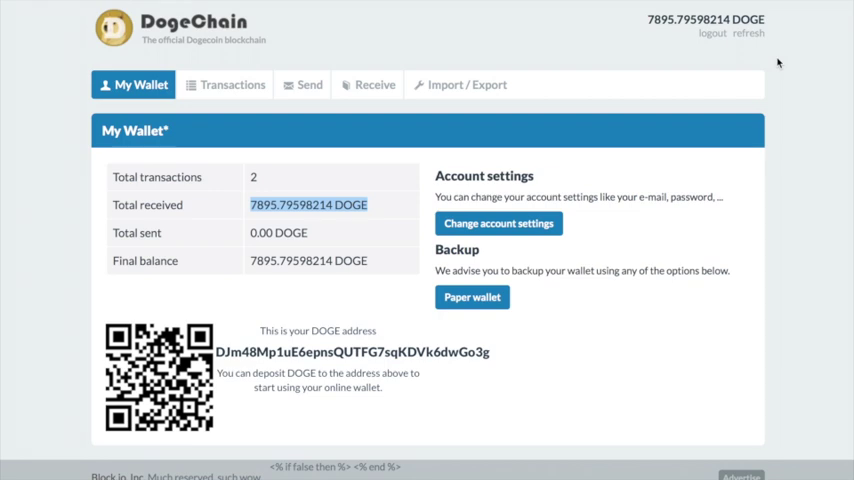
pyautogui.moveTo(441, 340)
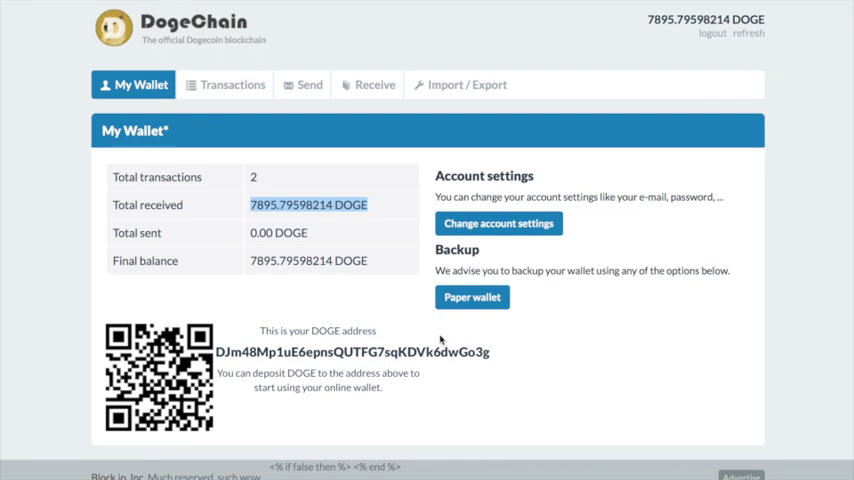
pyautogui.moveTo(352, 240)
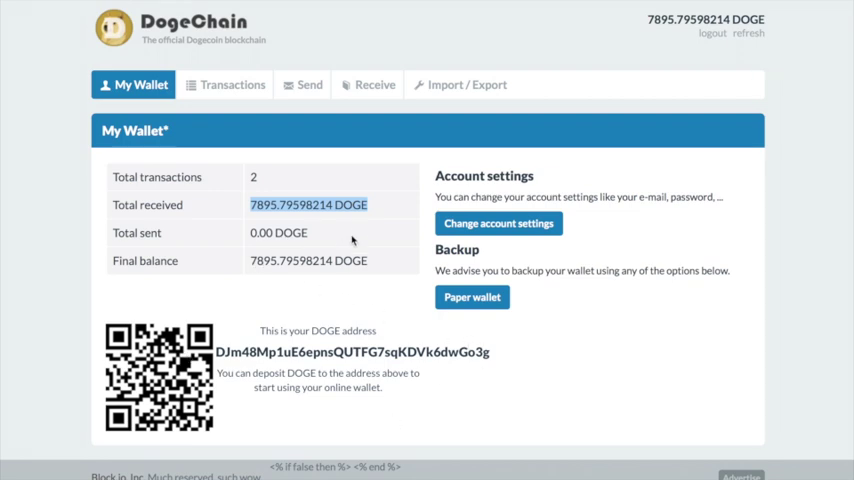
pyautogui.moveTo(365, 223)
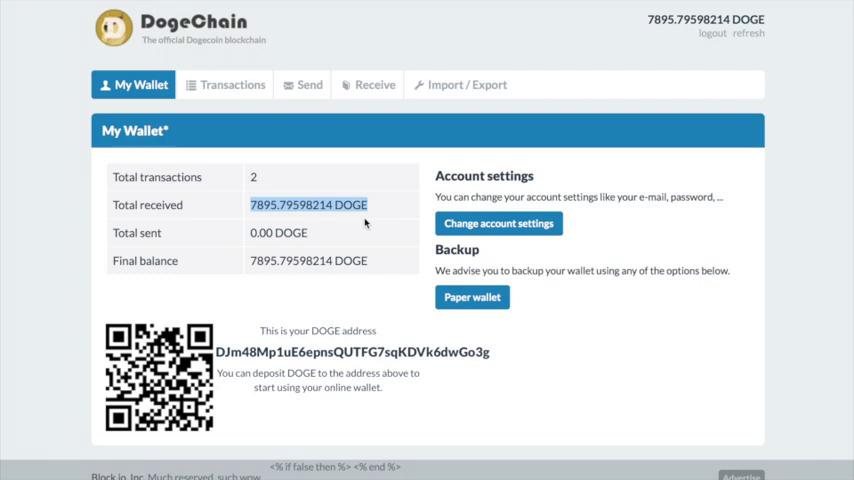
pyautogui.moveTo(380, 261)
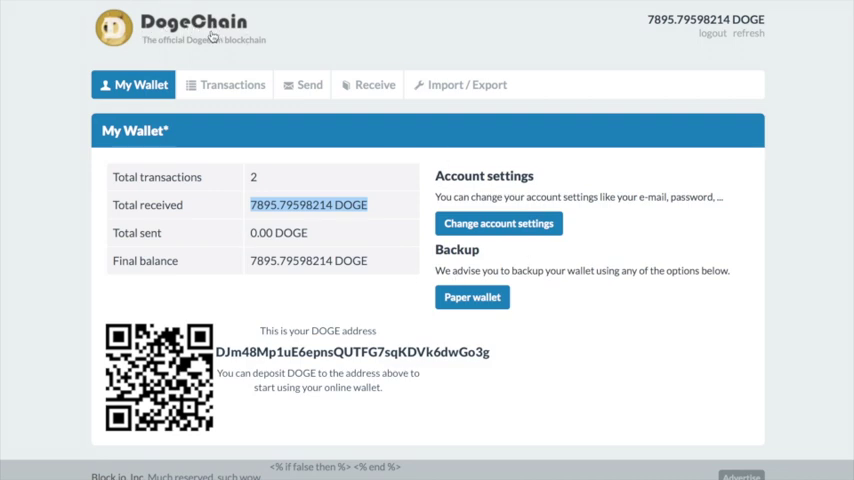
pyautogui.moveTo(588, 118)
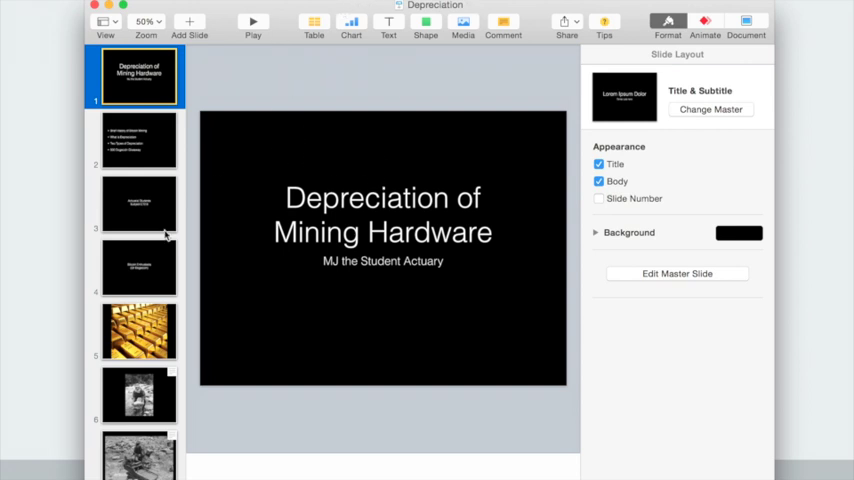
# Step: Preview the Actuarial Students and Bitcoin Enthusiasts slides, then return to the title slide
pyautogui.click(138, 203)
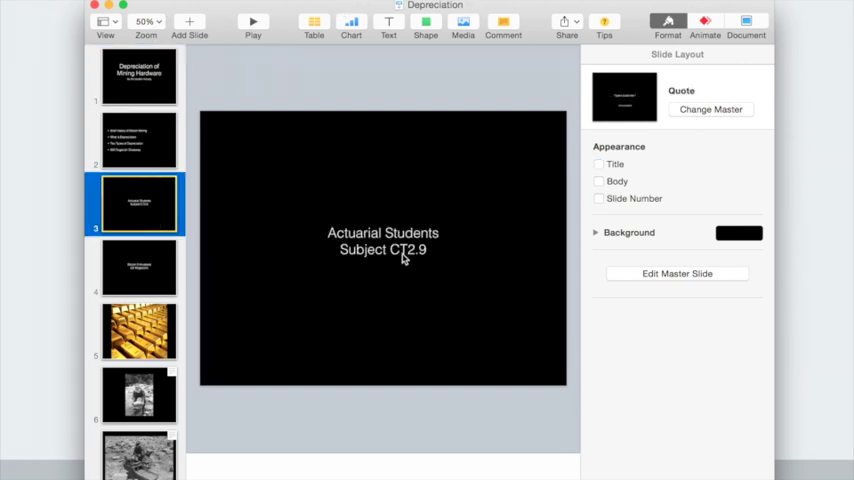
pyautogui.click(139, 267)
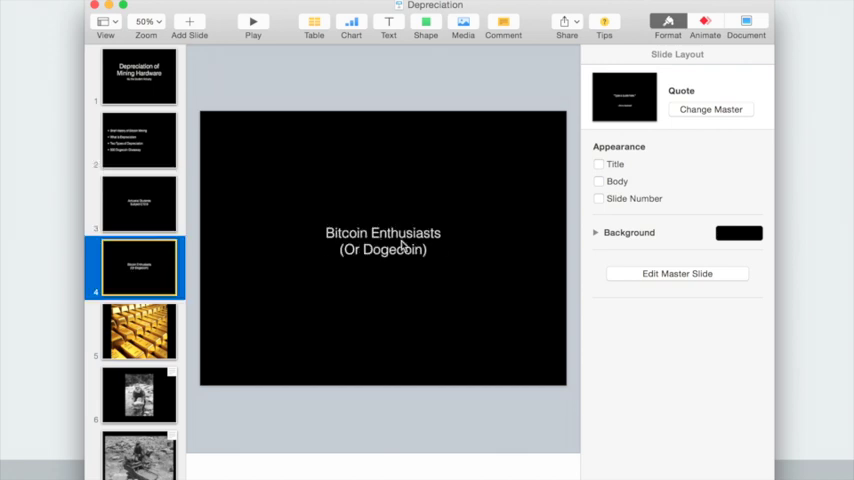
pyautogui.click(138, 77)
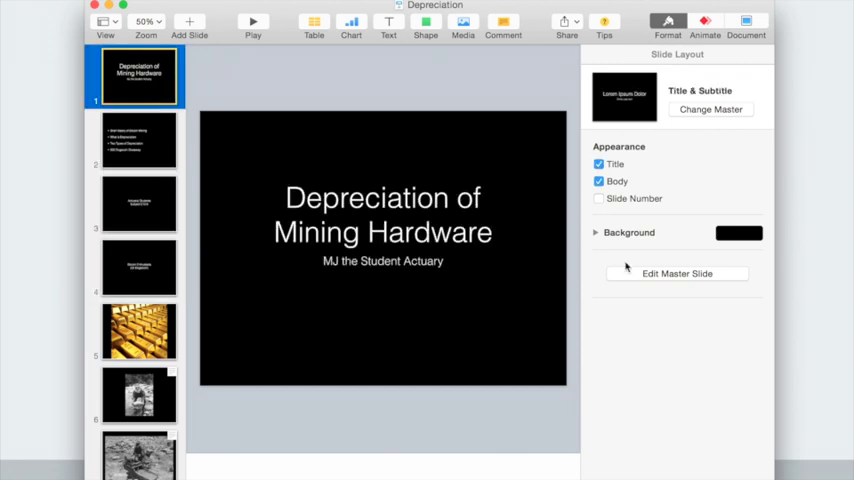